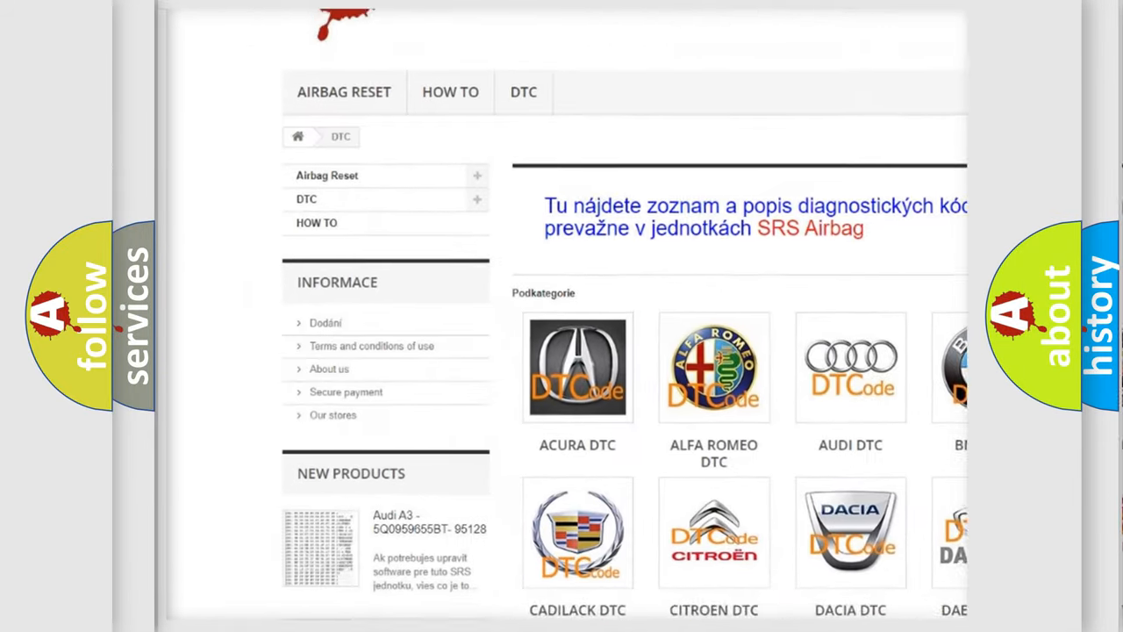
scroll("down", 3)
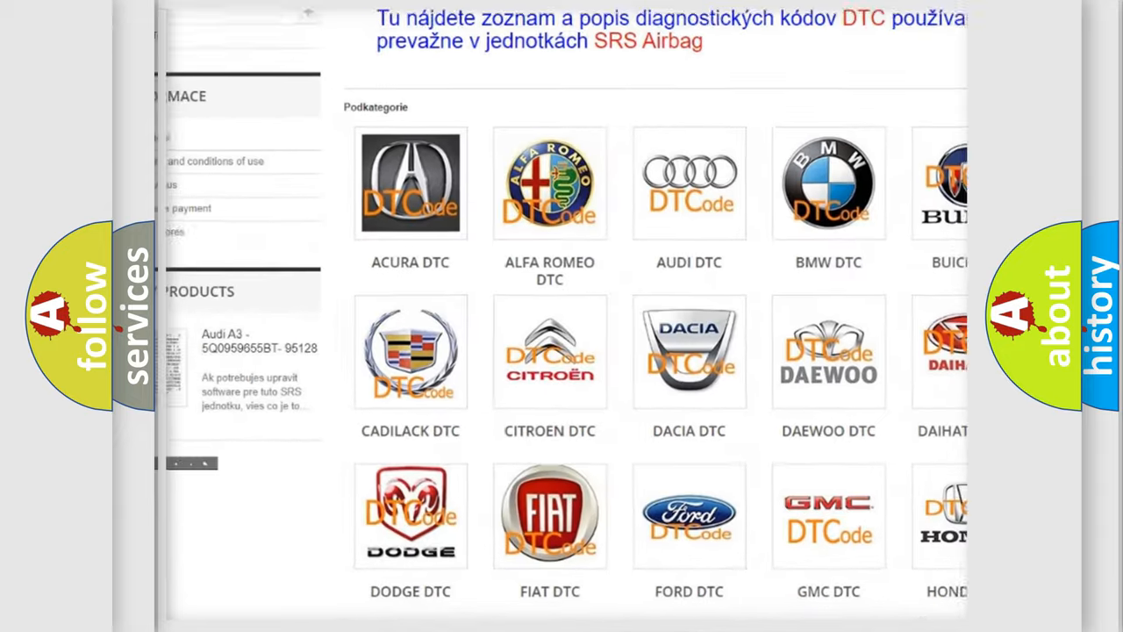
scroll("down", 3)
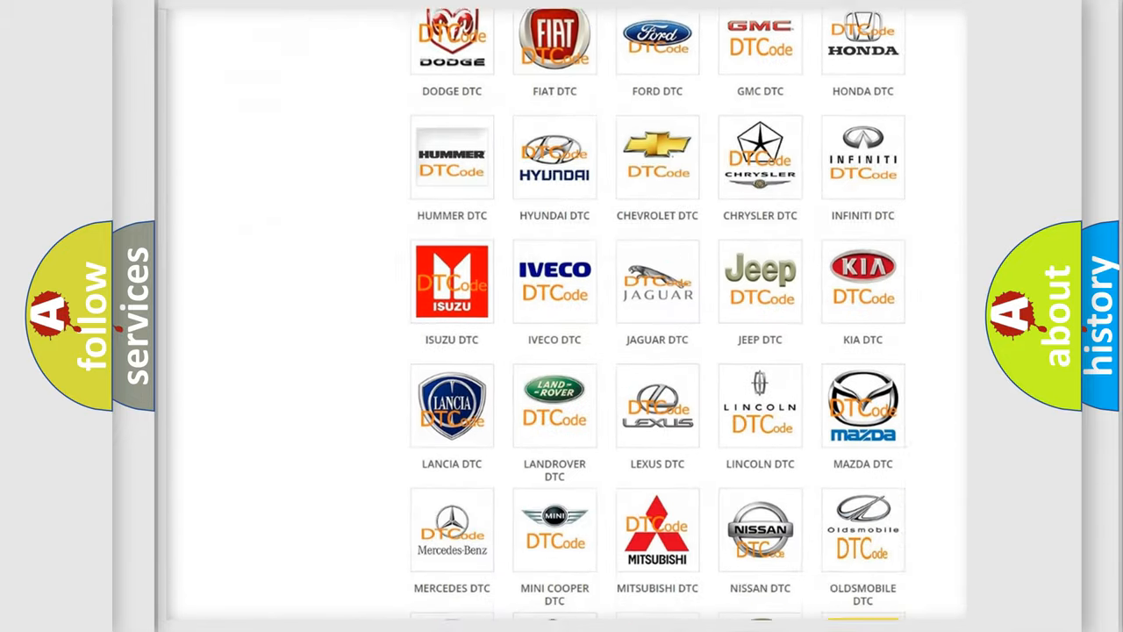
scroll("down", 3)
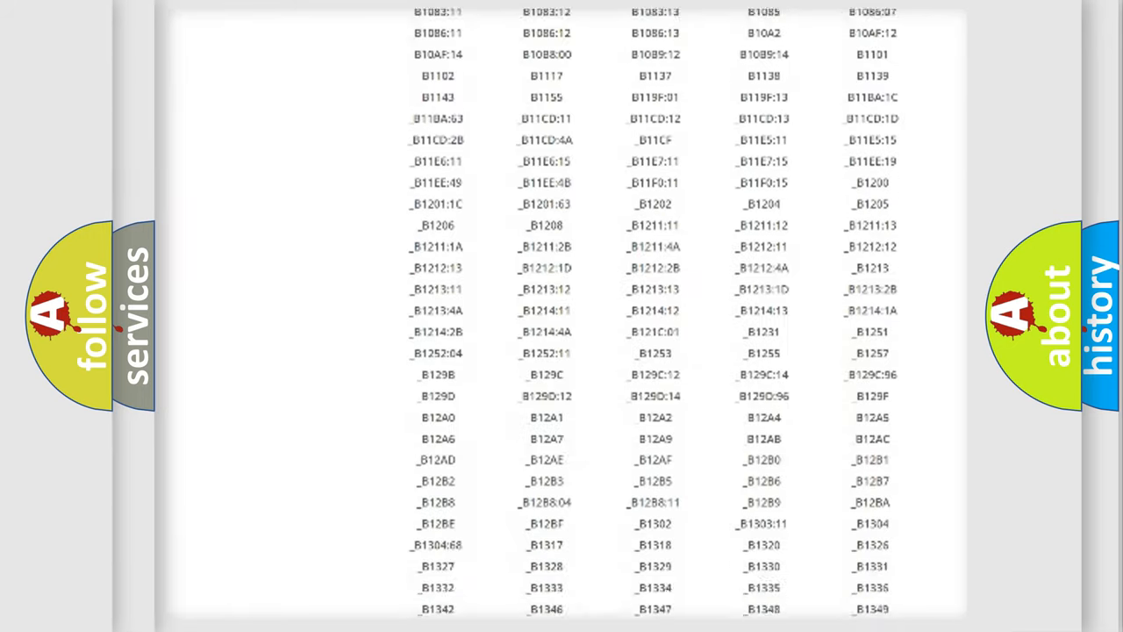
scroll("down", 3)
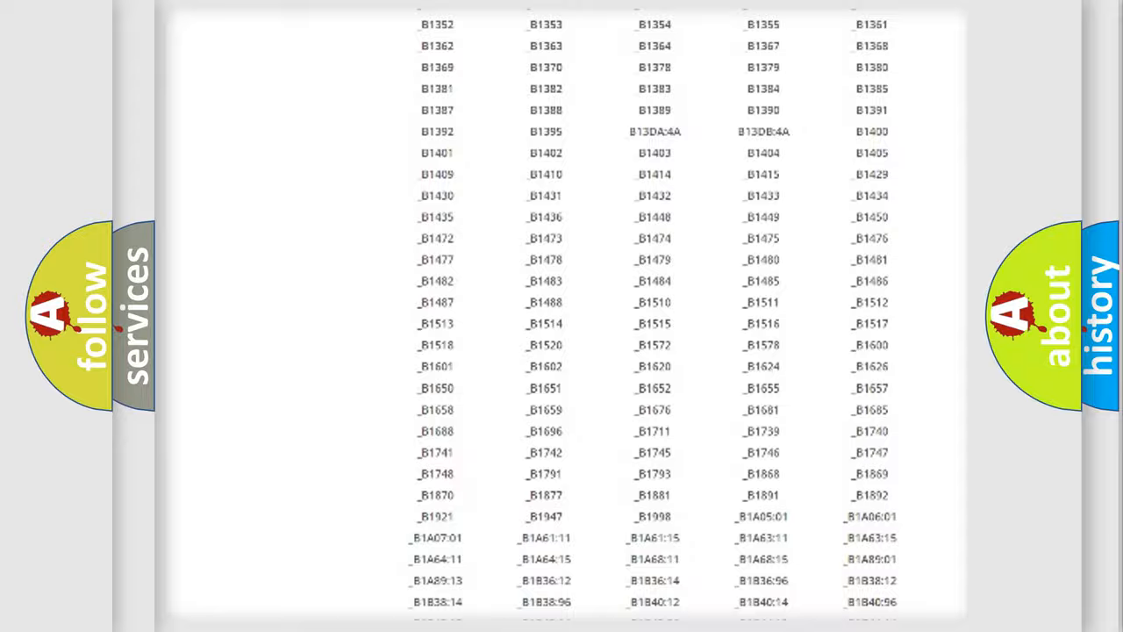
scroll("up", 3)
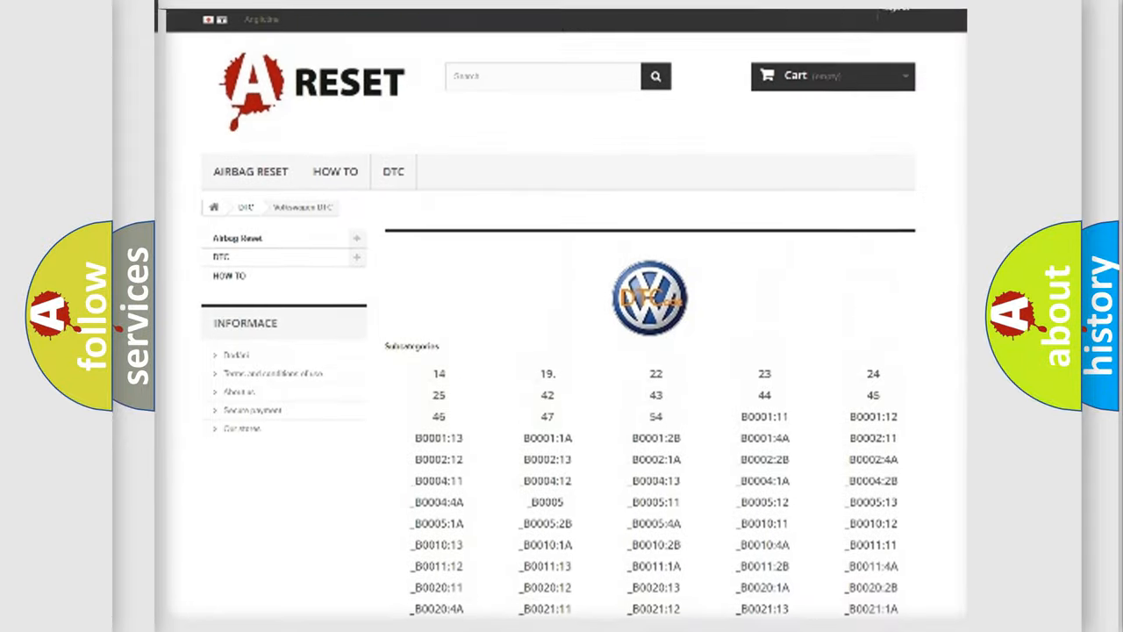